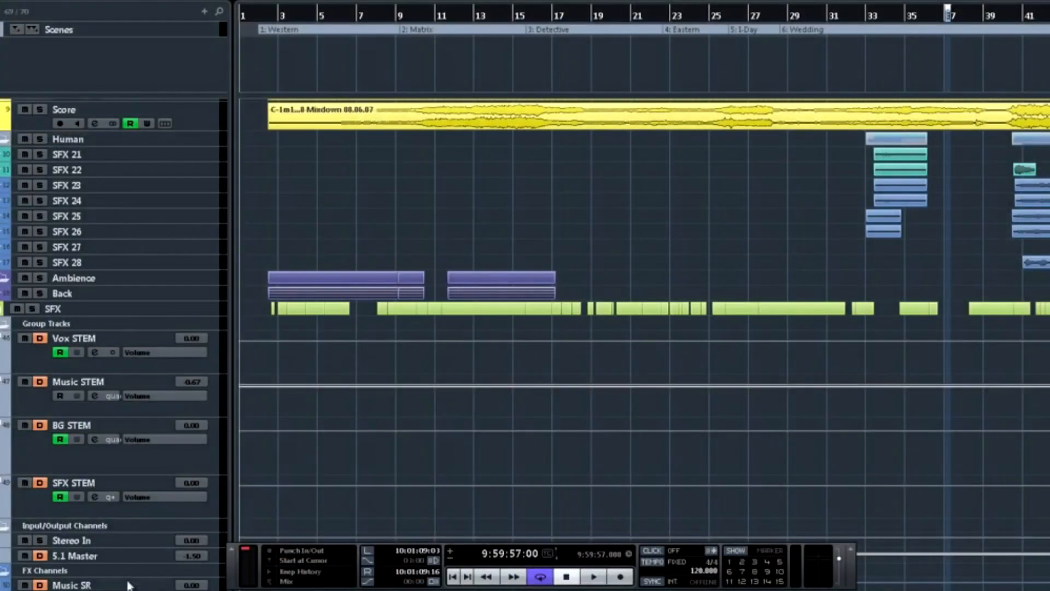
scroll("down", 3)
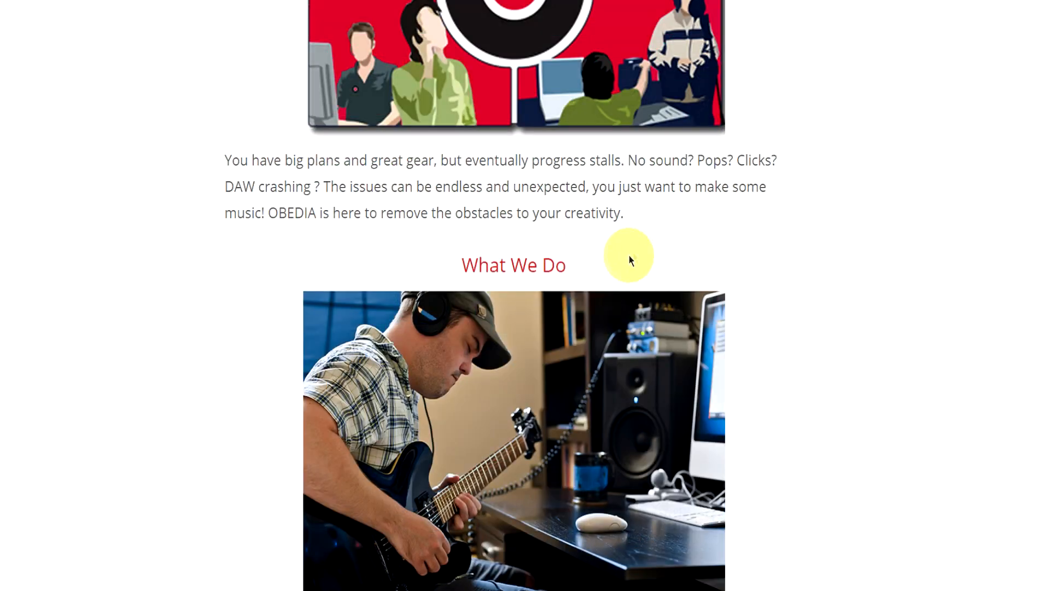
scroll("down", 3)
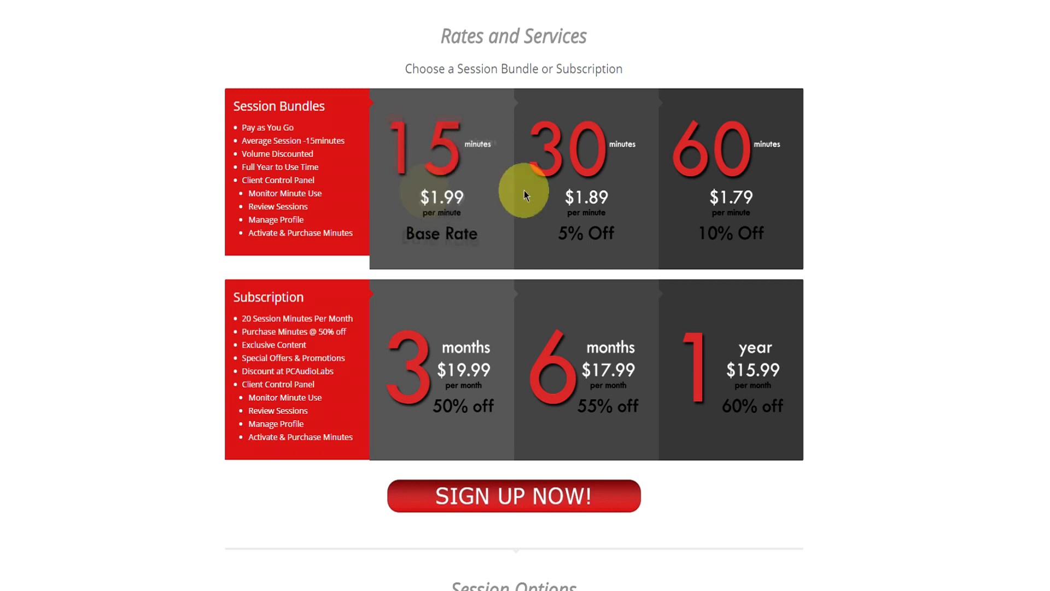
mouse_move(678, 372)
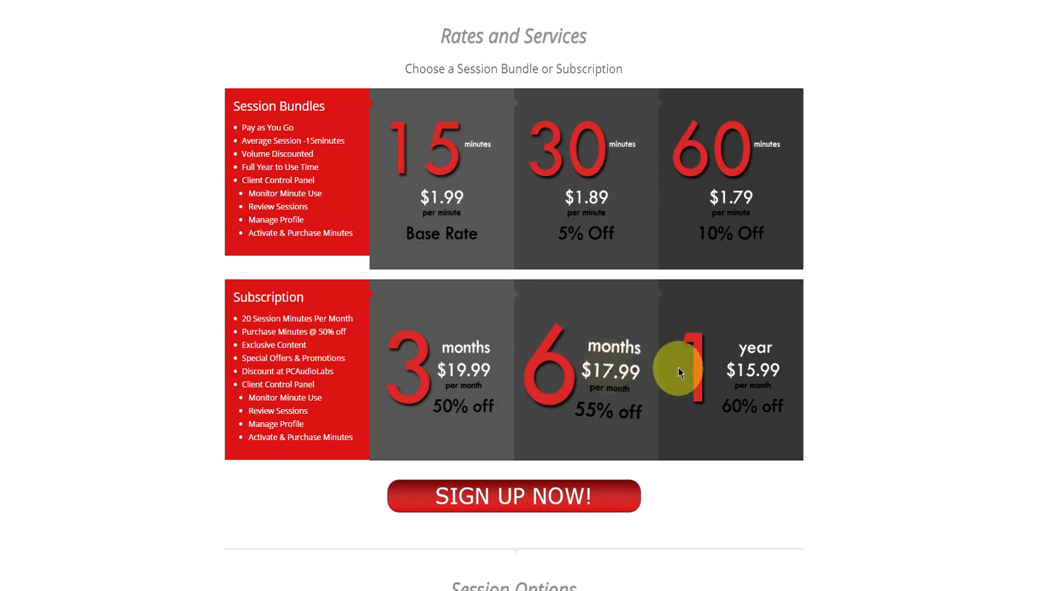